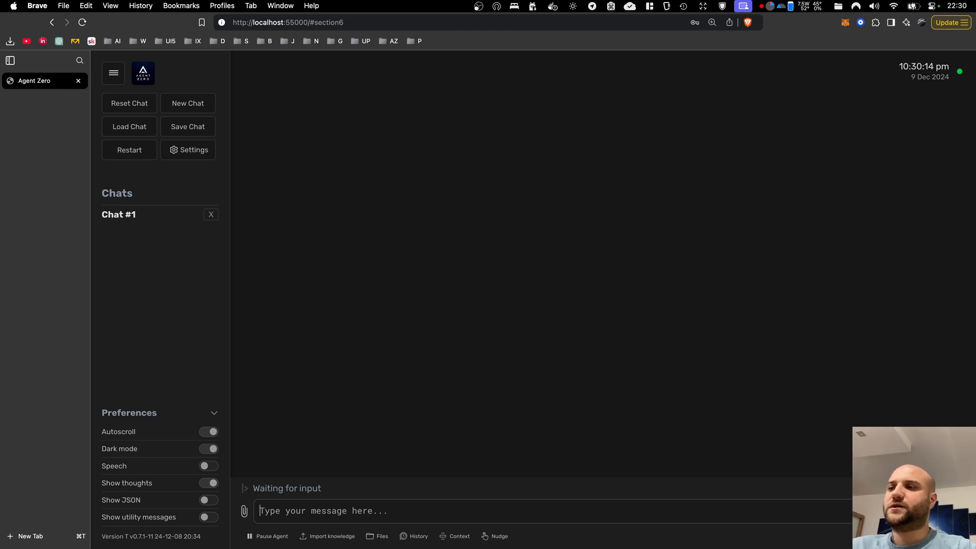
pyautogui.moveTo(394, 433)
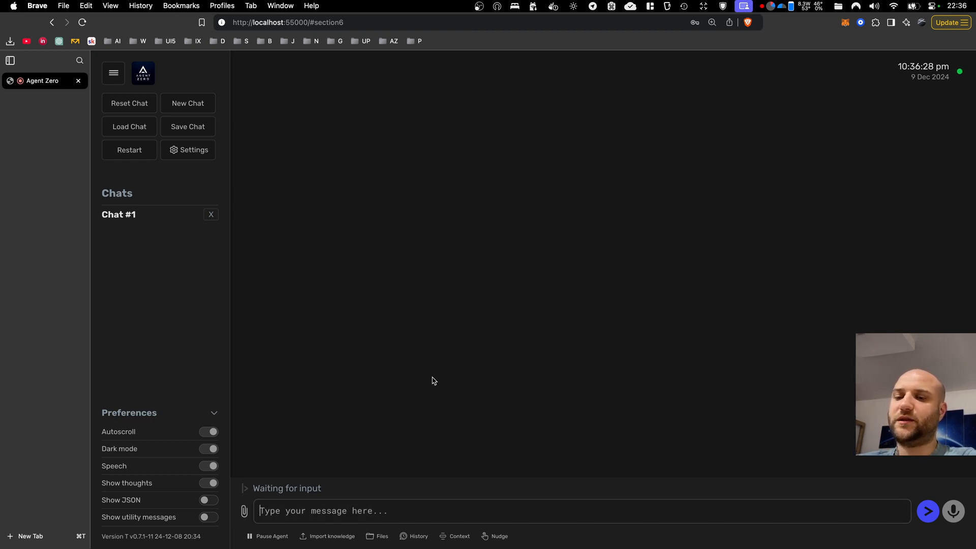
# Step: Send 'hi' to the agent and wait for its greeting reply
pyautogui.write('hi')
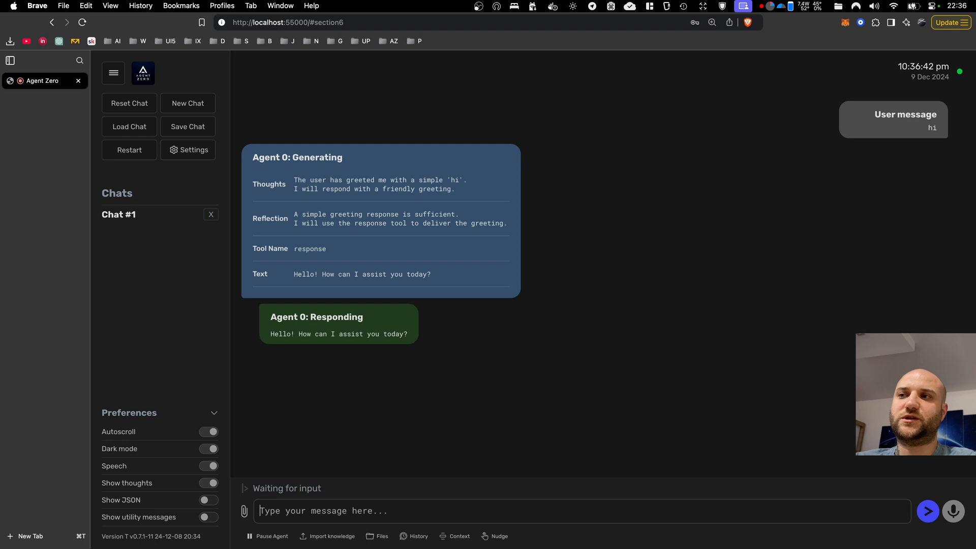
pyautogui.moveTo(479, 224)
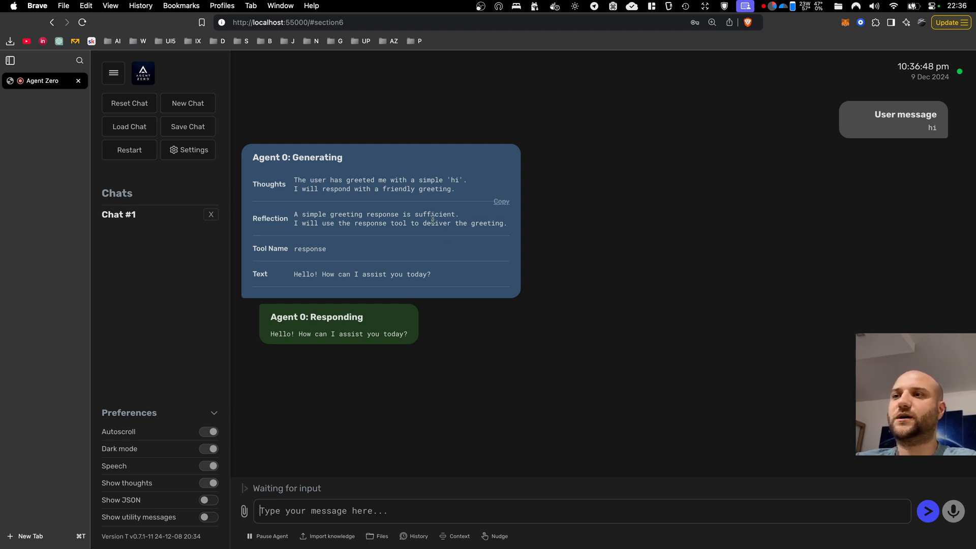
pyautogui.moveTo(416, 338)
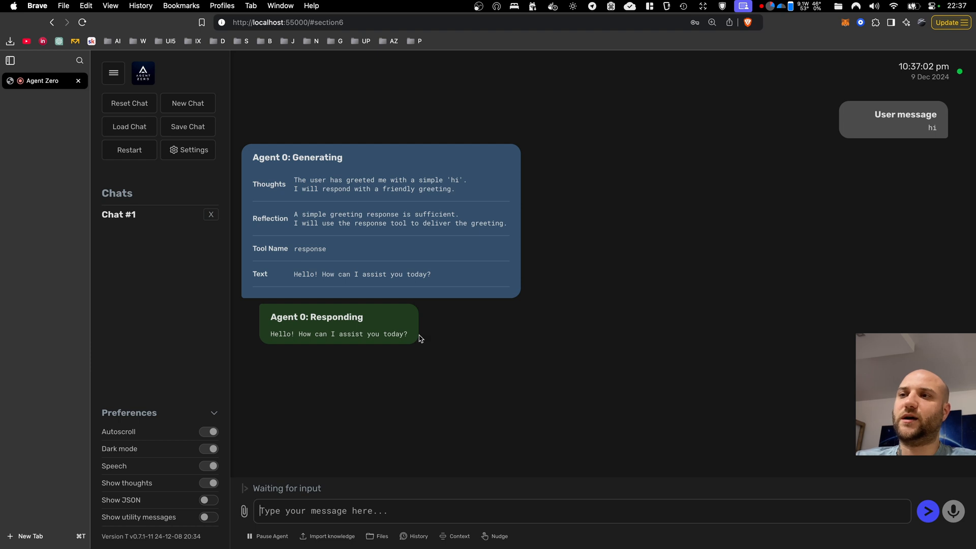
pyautogui.moveTo(304, 331)
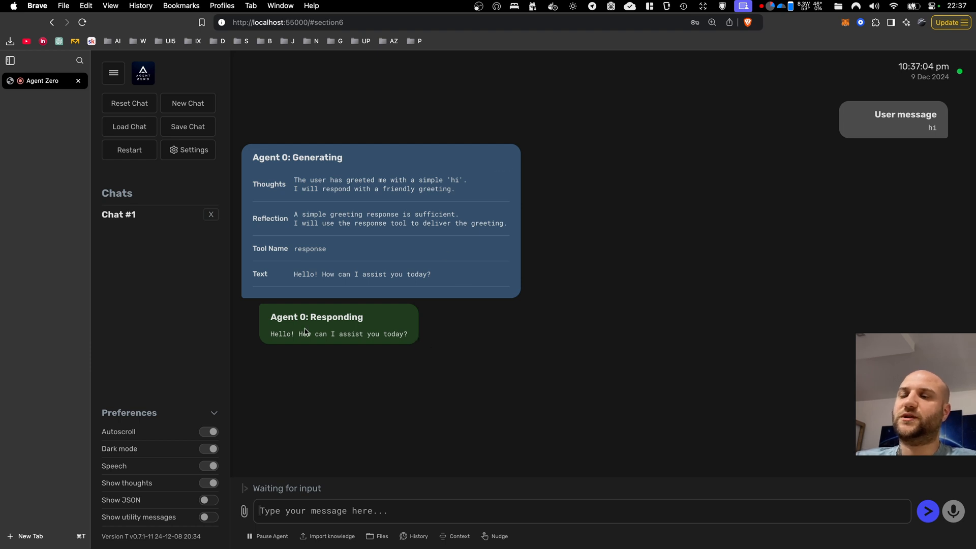
pyautogui.moveTo(480, 330)
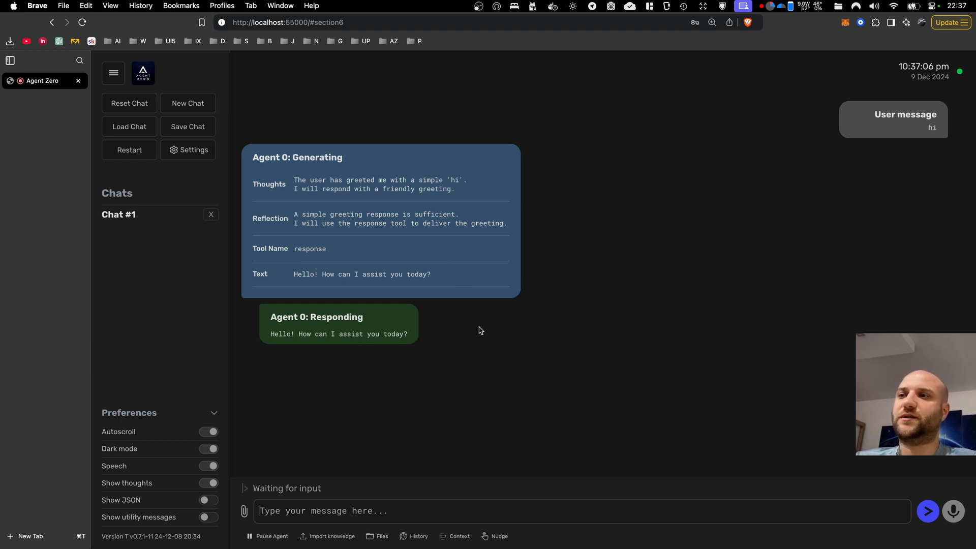
pyautogui.moveTo(350, 361)
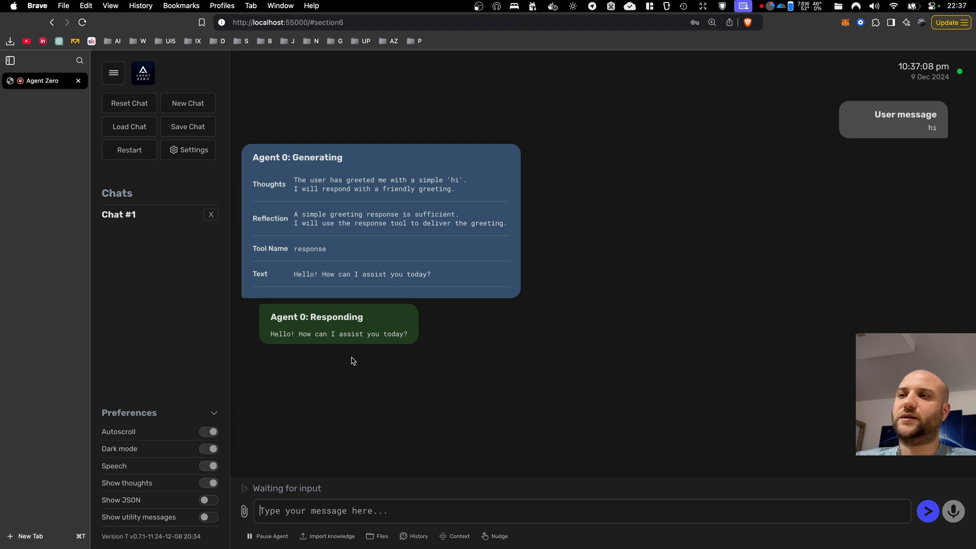
pyautogui.moveTo(638, 403)
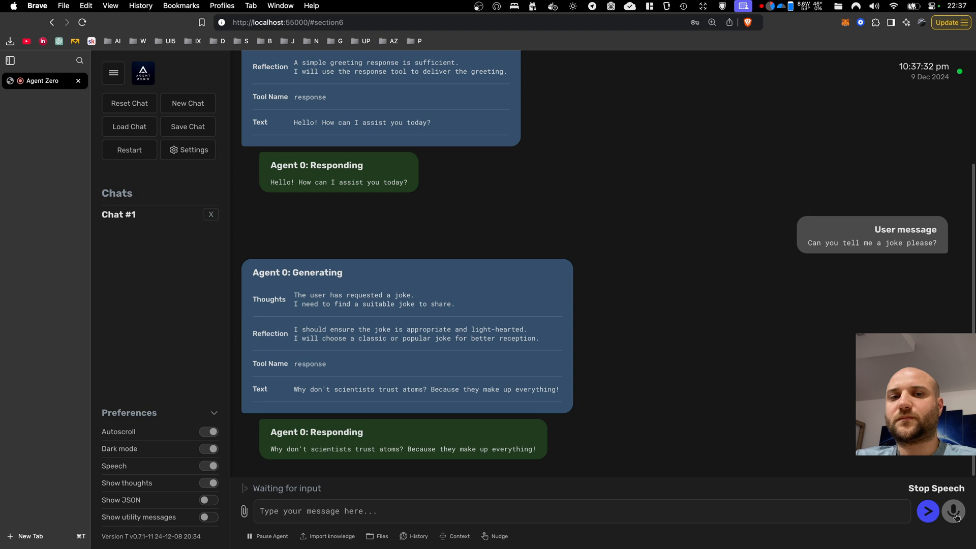
# Step: Stop the agent's spoken reply with Stop Speech
pyautogui.click(954, 511)
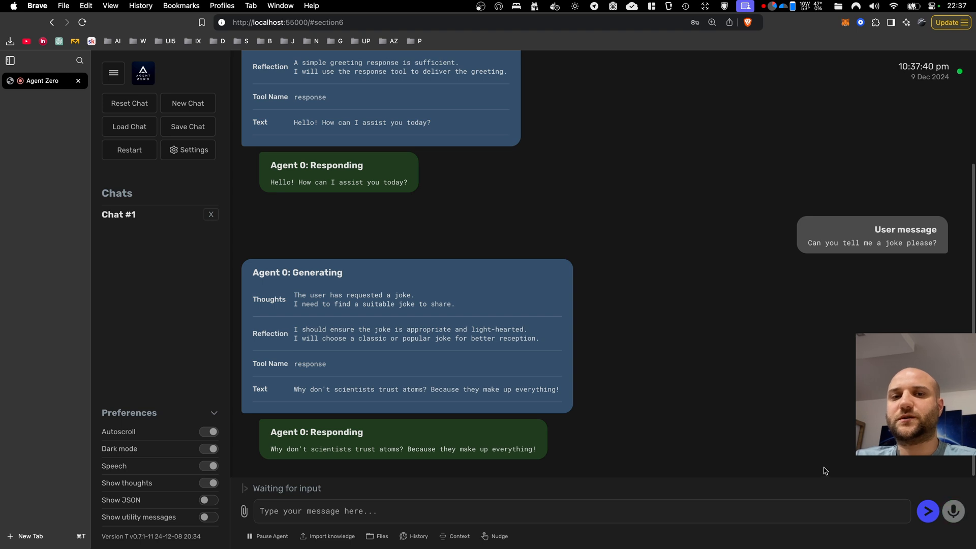
pyautogui.moveTo(504, 363)
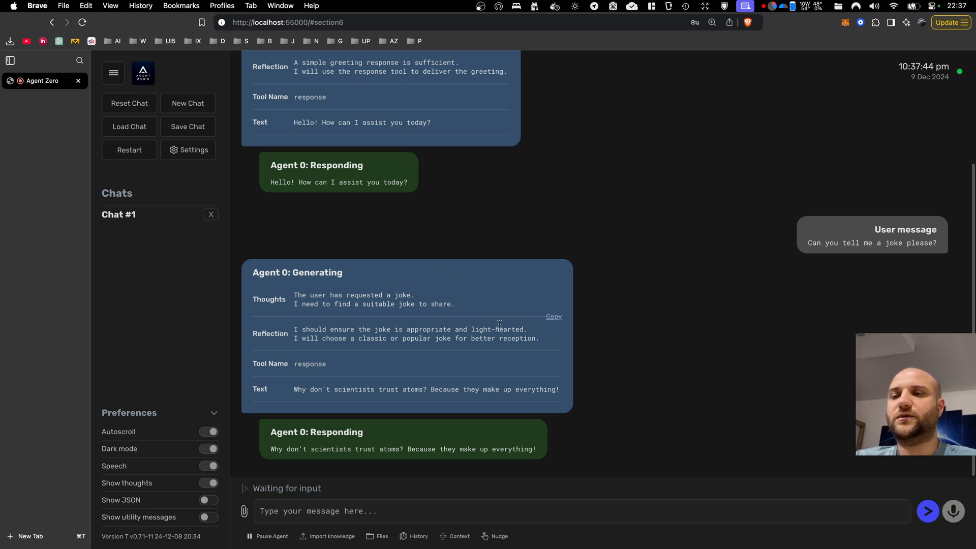
pyautogui.moveTo(483, 485)
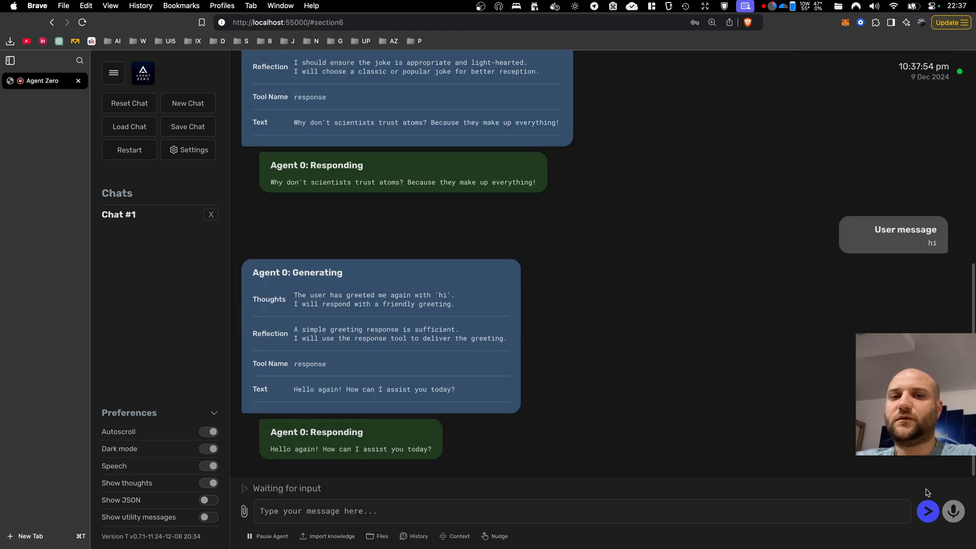
pyautogui.moveTo(716, 432)
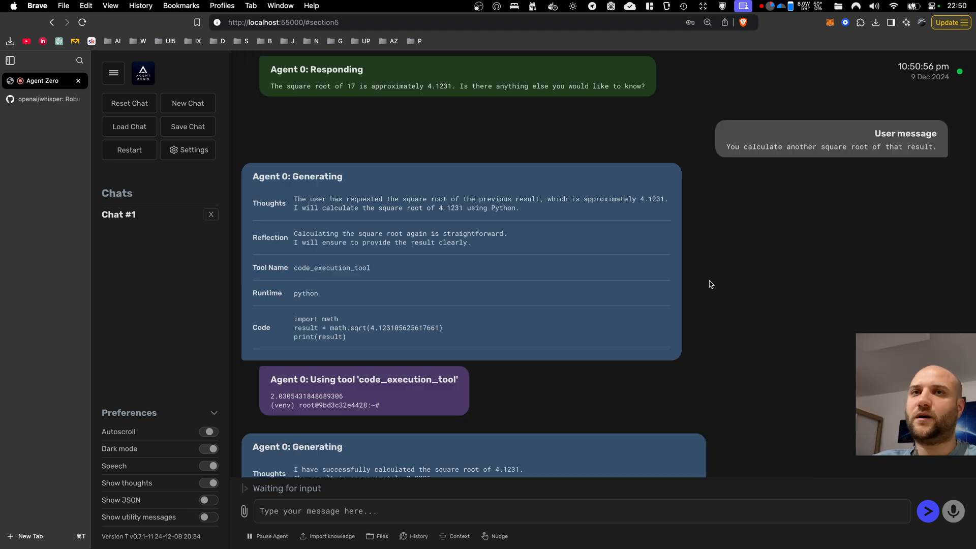
pyautogui.scroll(-3)
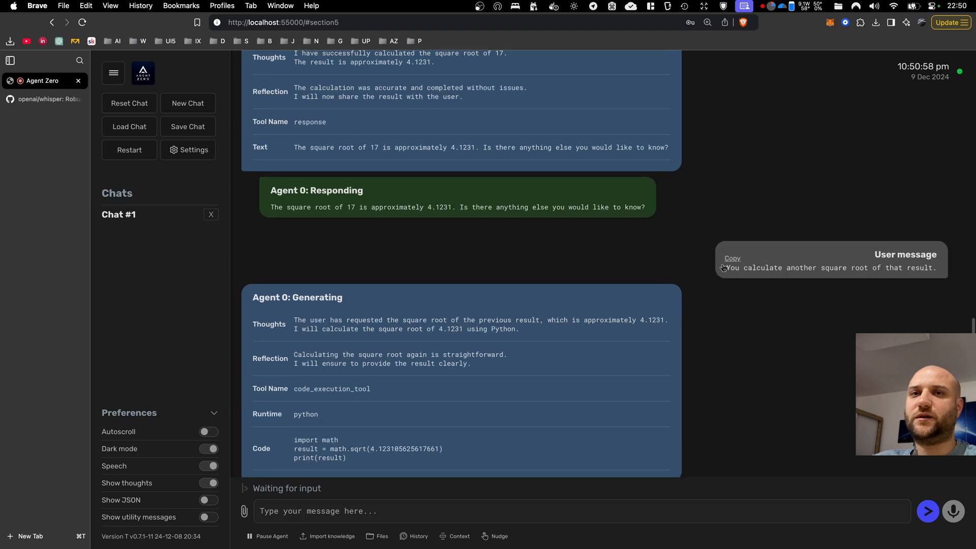
pyautogui.moveTo(724, 268); pyautogui.dragTo(801, 268)
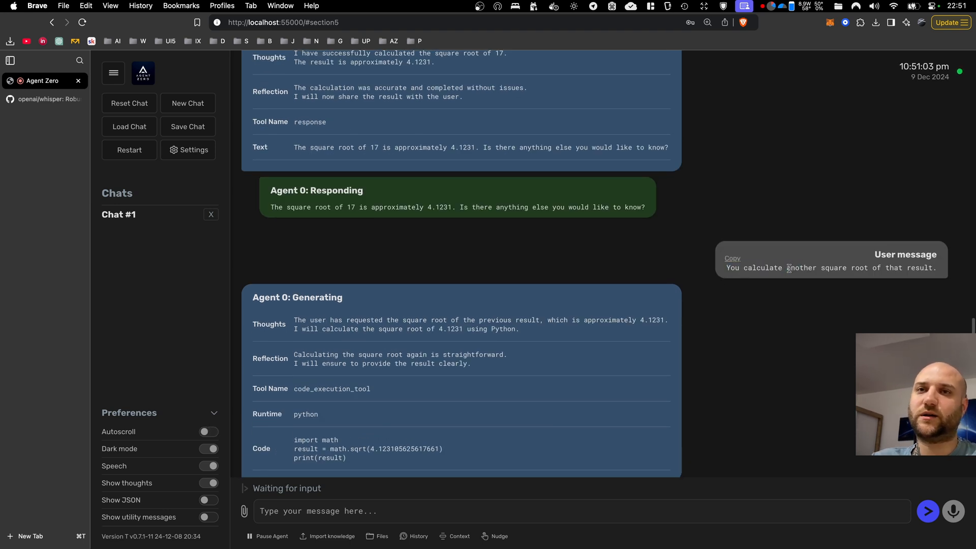
# Step: Open Agent Zero's settings page
pyautogui.click(194, 150)
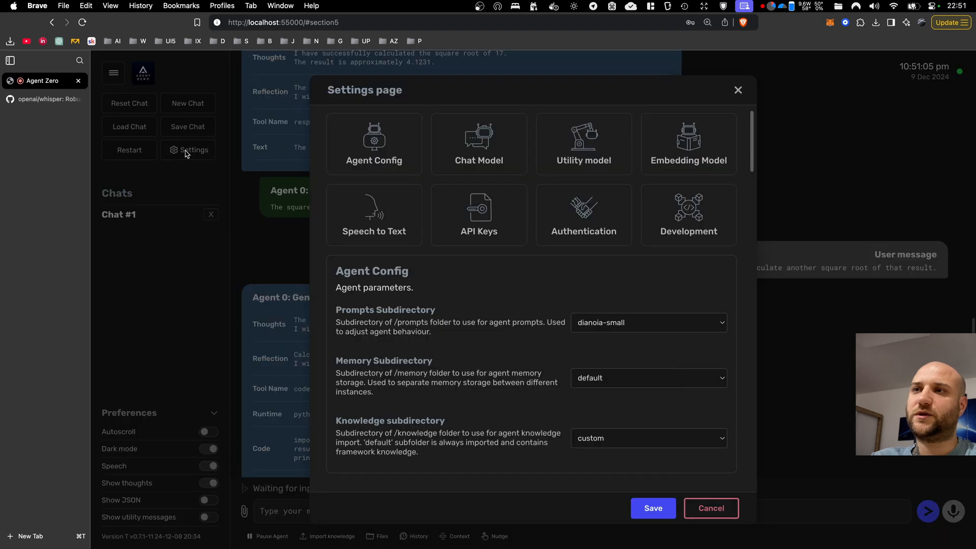
pyautogui.moveTo(346, 180)
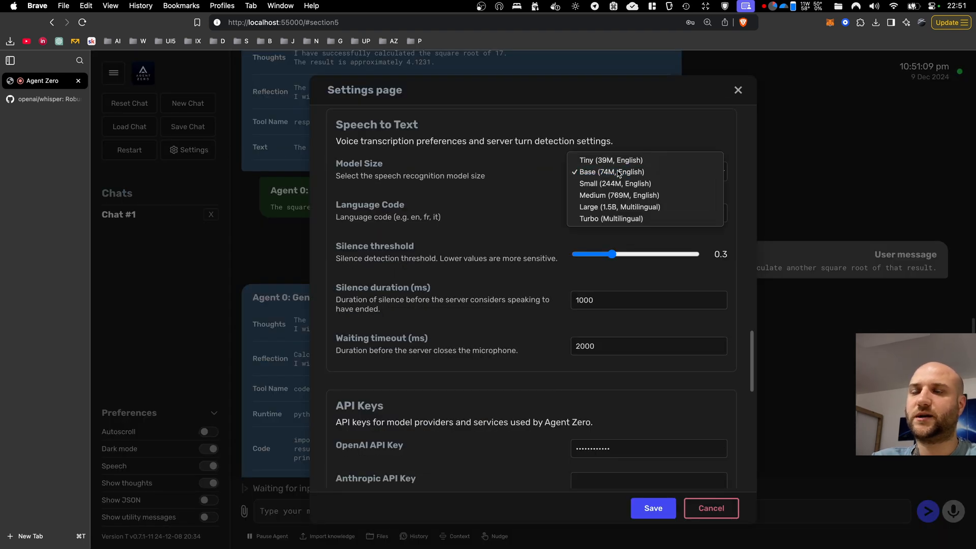
pyautogui.moveTo(611, 161)
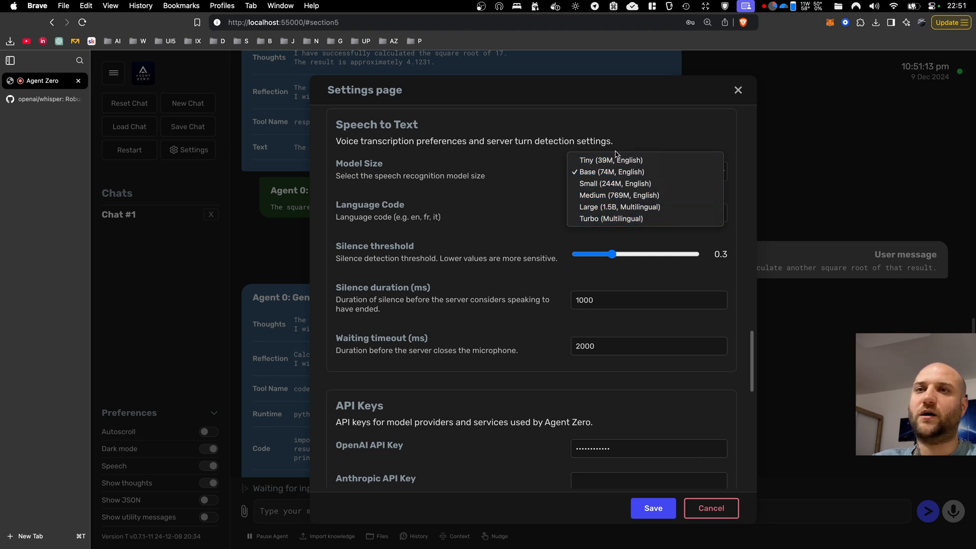
pyautogui.moveTo(622, 174)
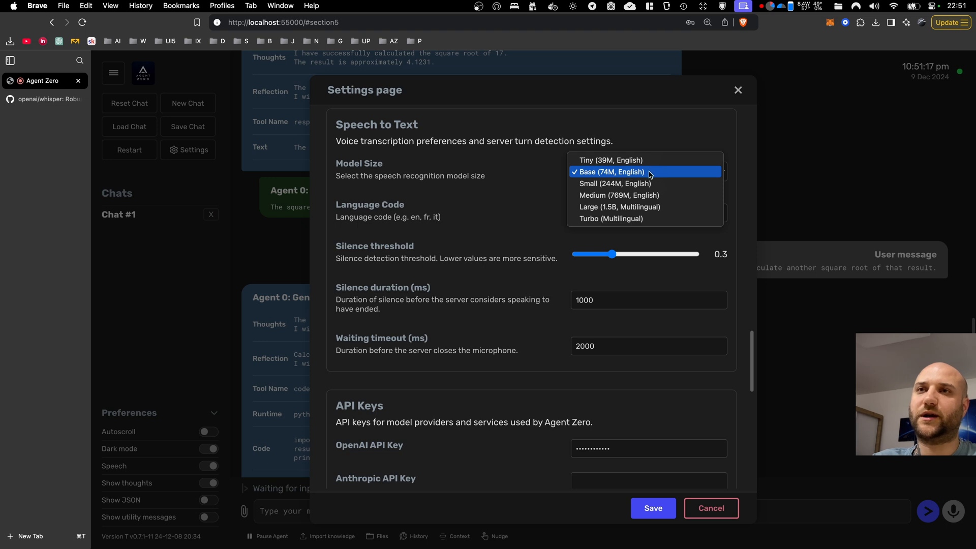
pyautogui.moveTo(630, 181)
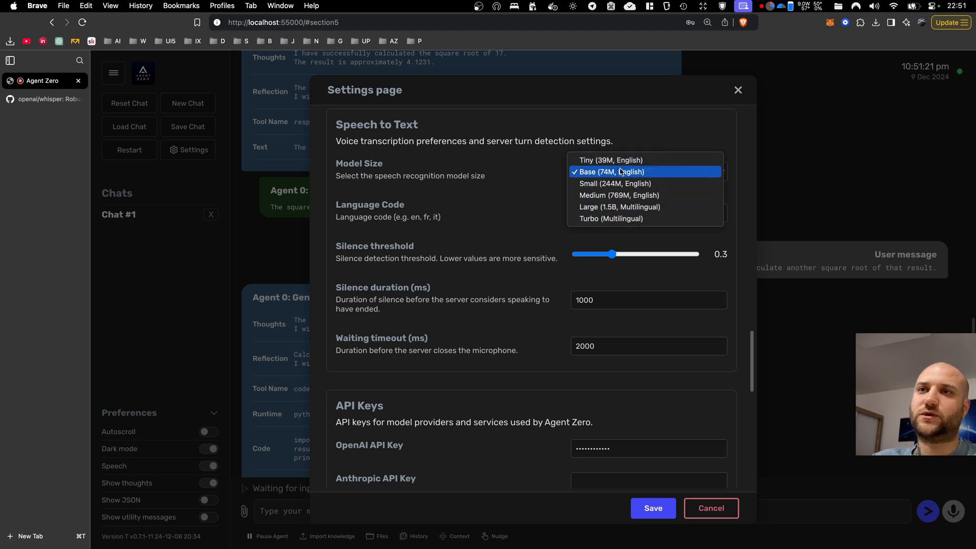
pyautogui.moveTo(618, 178)
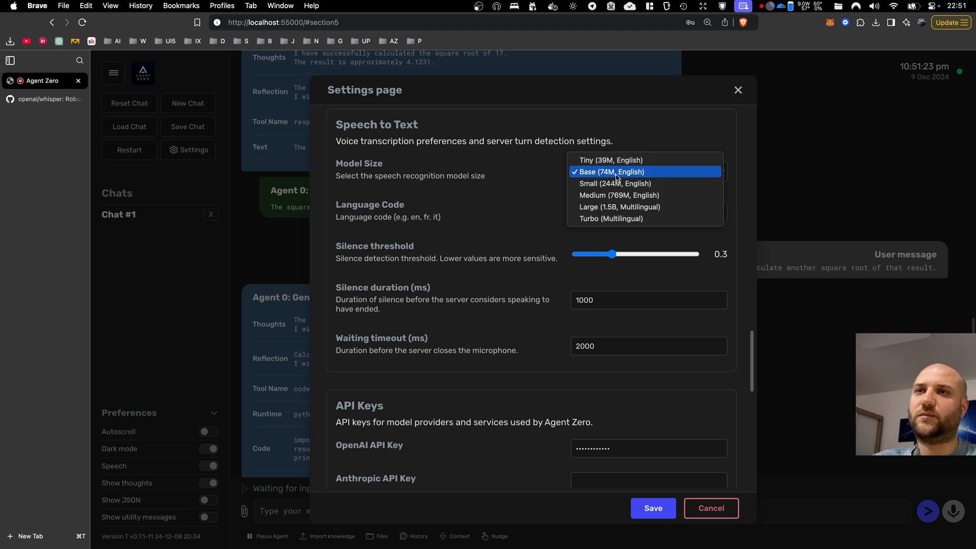
# Step: Compare Whisper model sizes in the GitHub README, highlighting the base model's parameter count
pyautogui.click(41, 99)
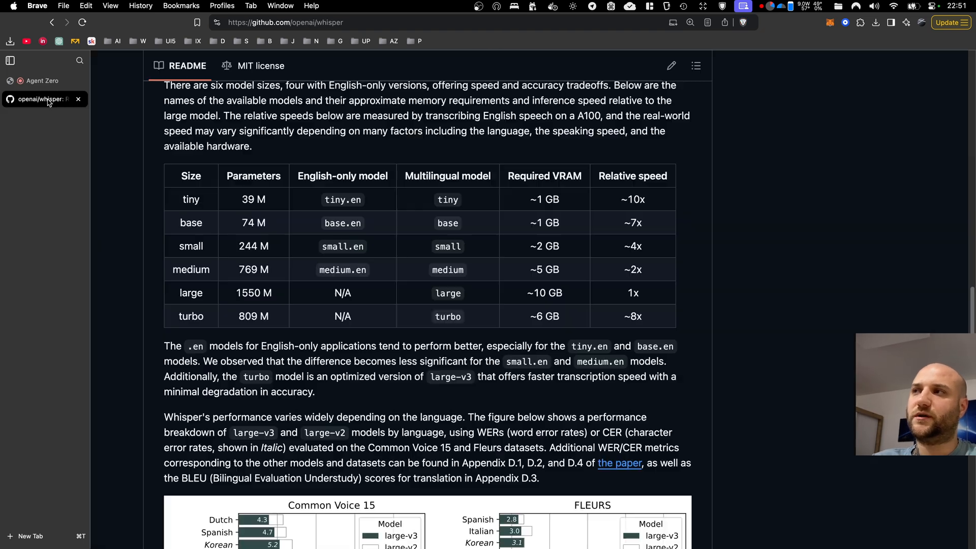
pyautogui.moveTo(241, 226)
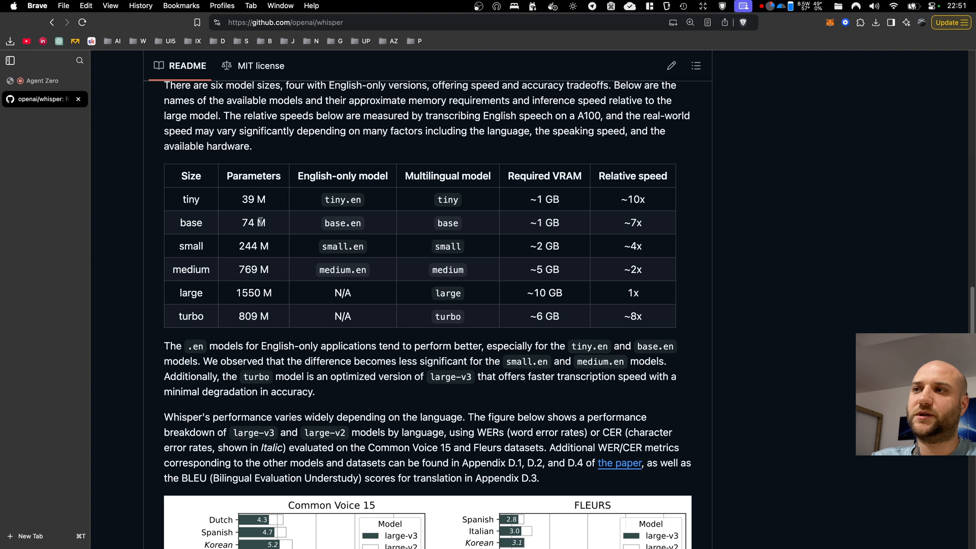
pyautogui.doubleClick(253, 222)
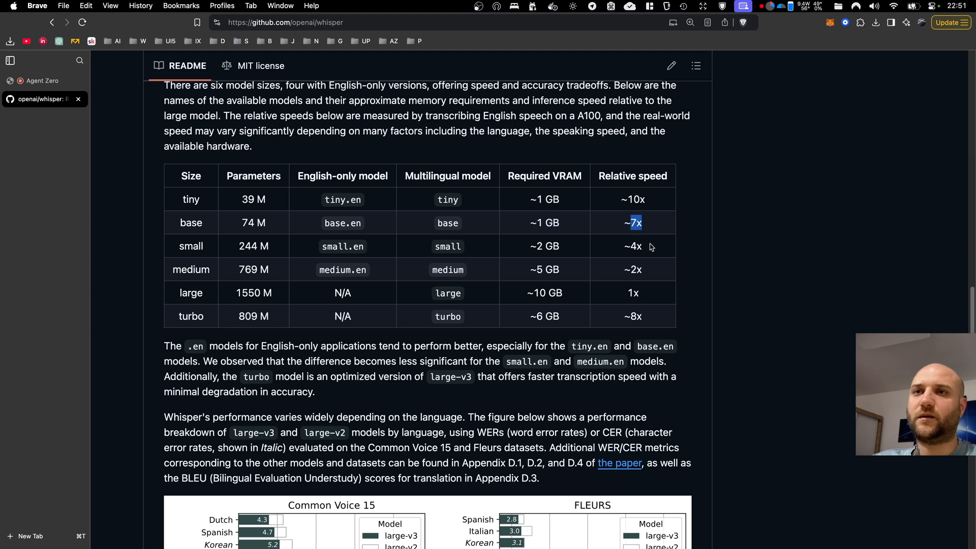
pyautogui.moveTo(367, 298)
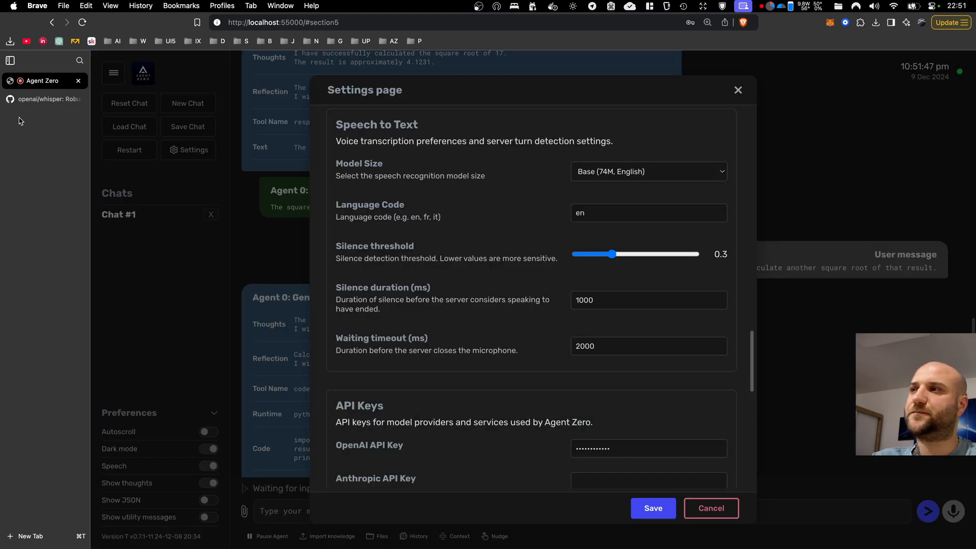
pyautogui.click(44, 99)
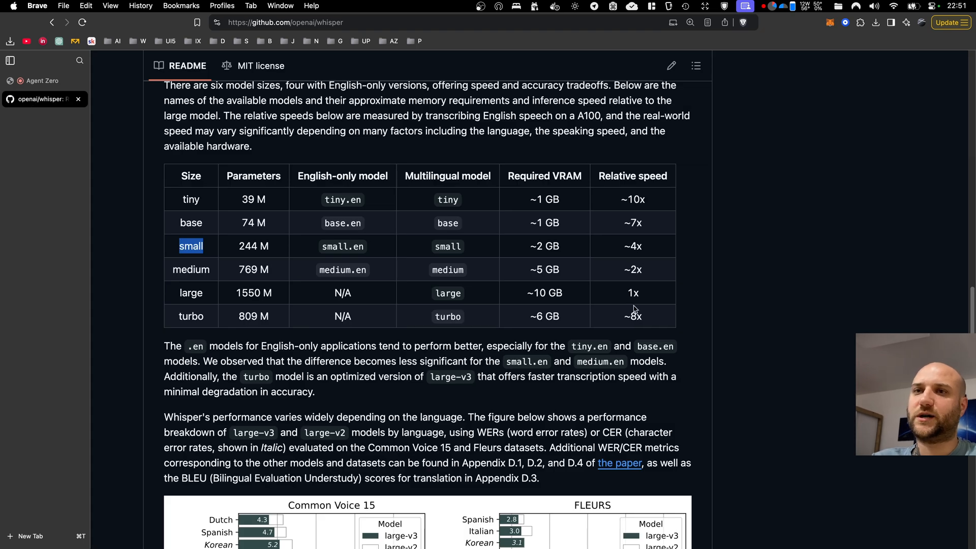
pyautogui.moveTo(505, 263)
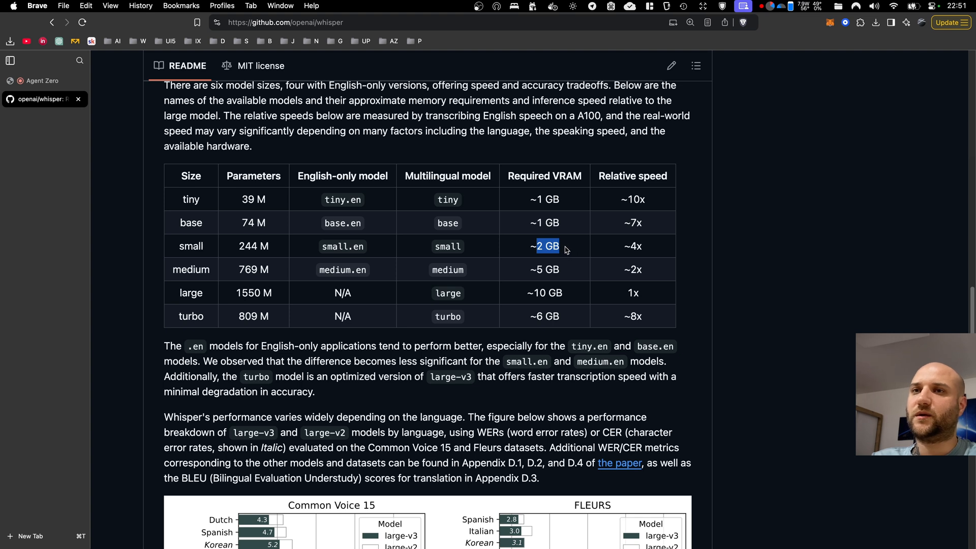
pyautogui.moveTo(180, 212)
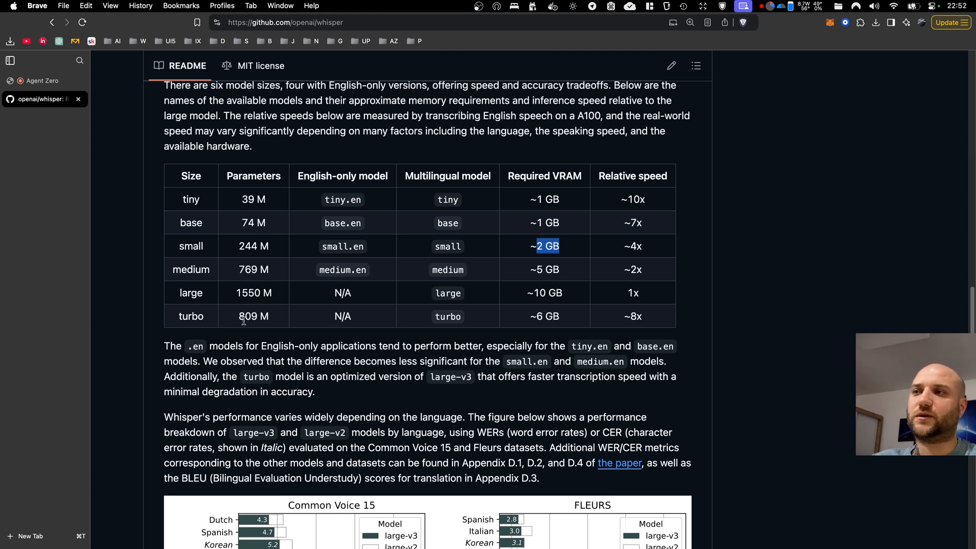
pyautogui.moveTo(225, 241)
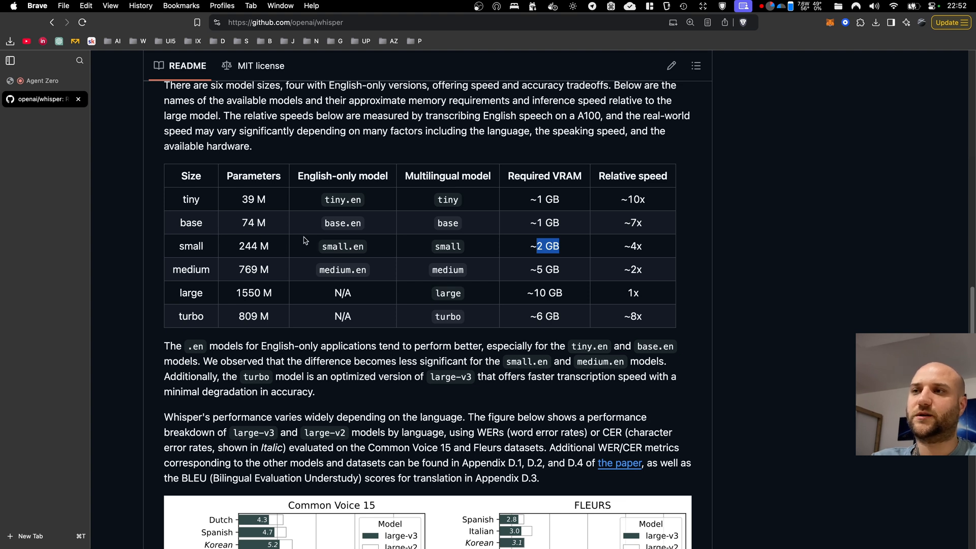
pyautogui.moveTo(399, 250)
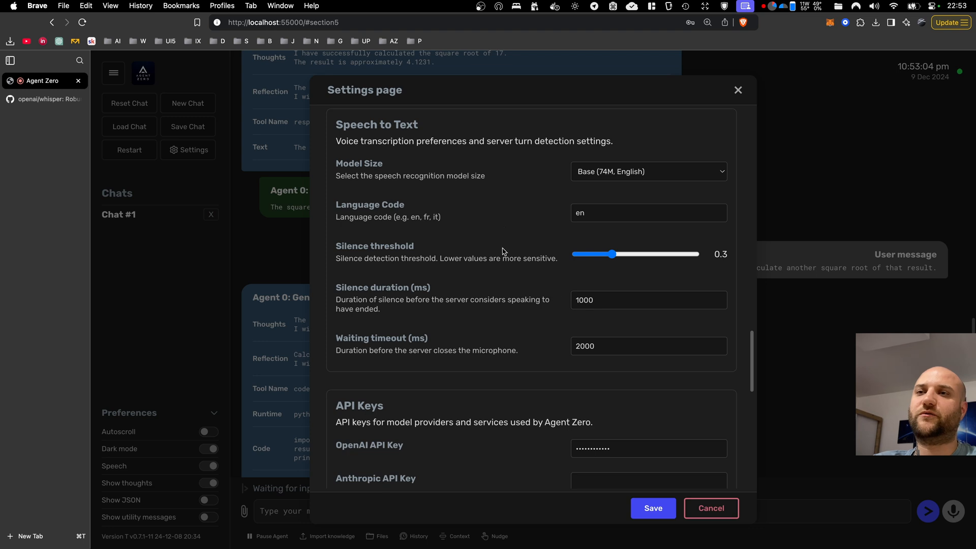
pyautogui.moveTo(499, 226)
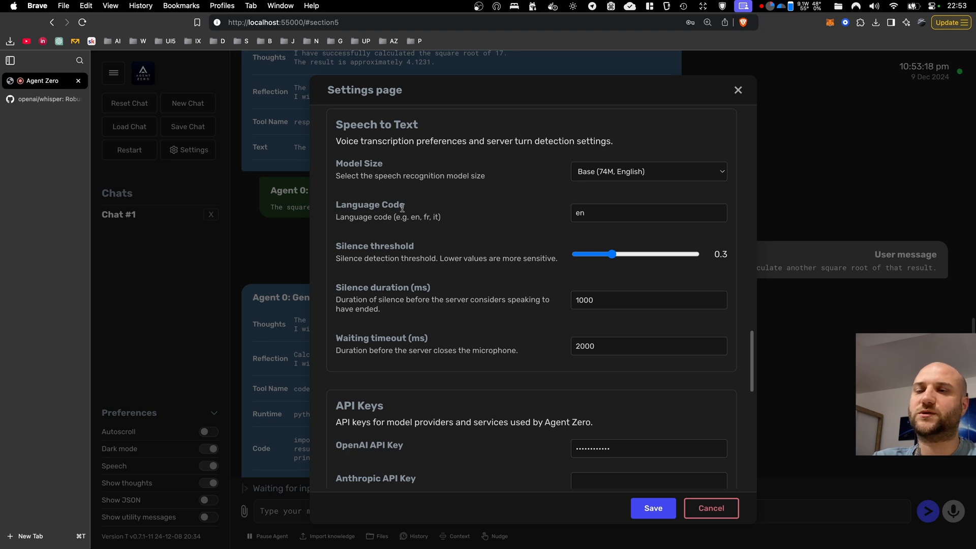
pyautogui.doubleClick(580, 213)
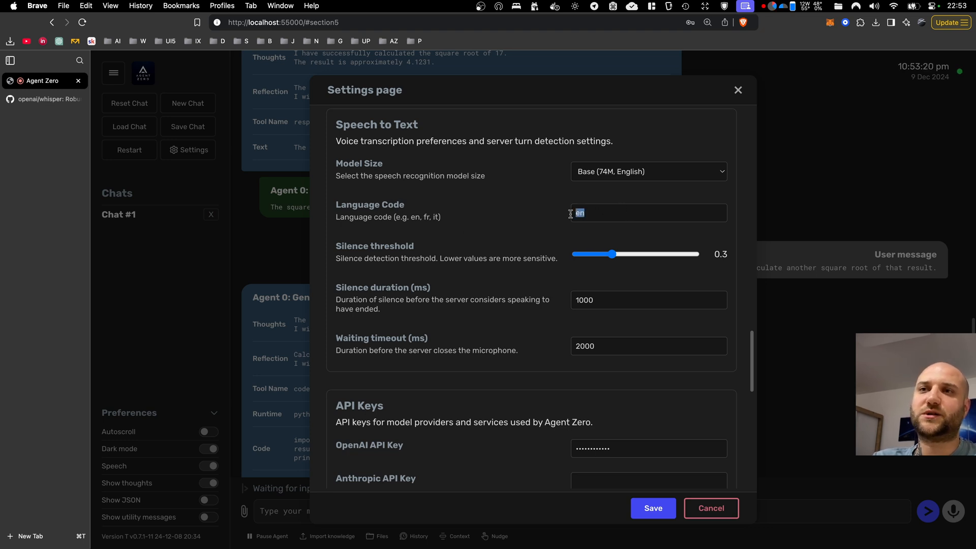
pyautogui.click(647, 171)
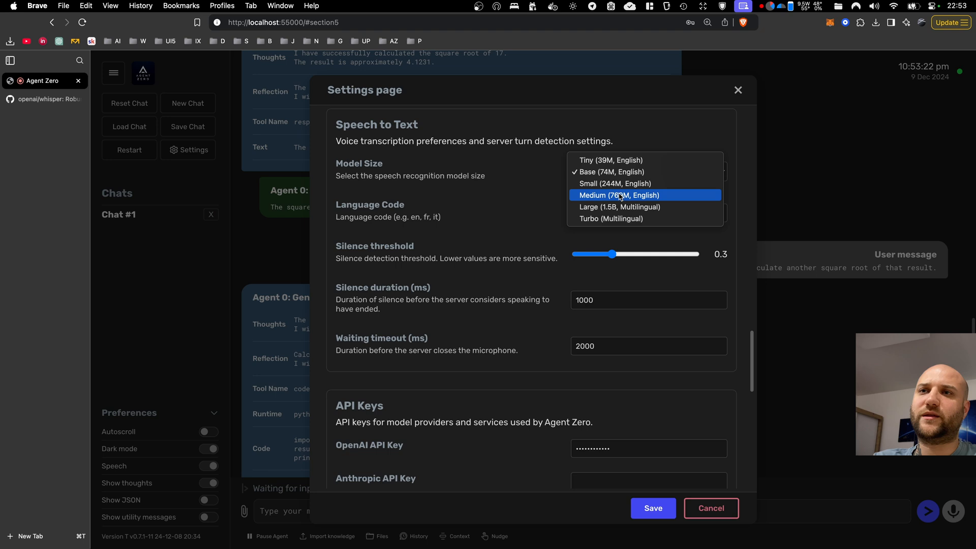
pyautogui.moveTo(632, 219)
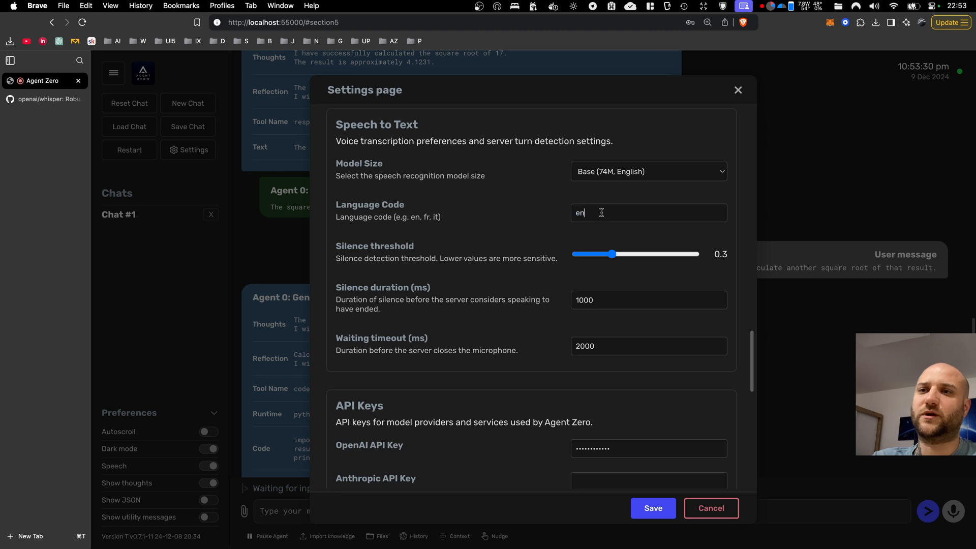
pyautogui.click(710, 508)
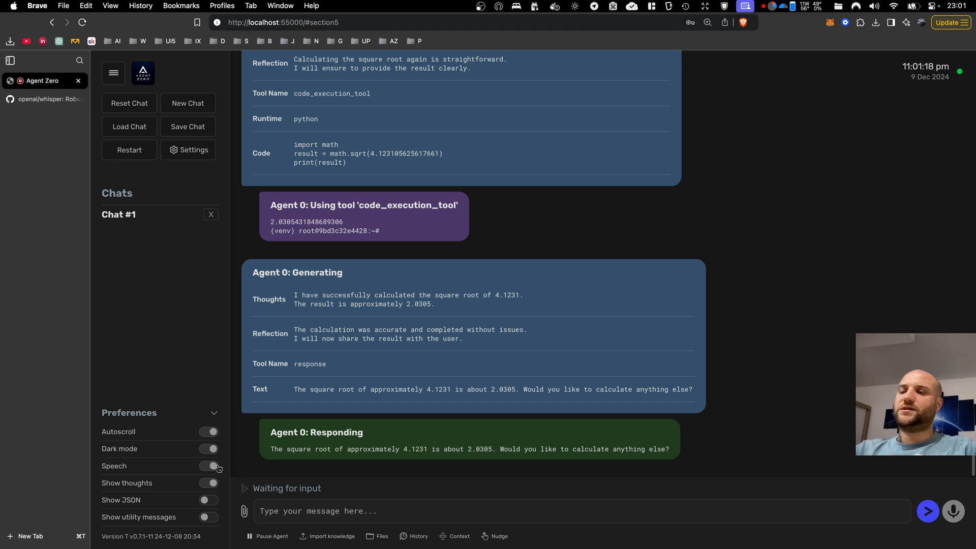
pyautogui.moveTo(453, 319)
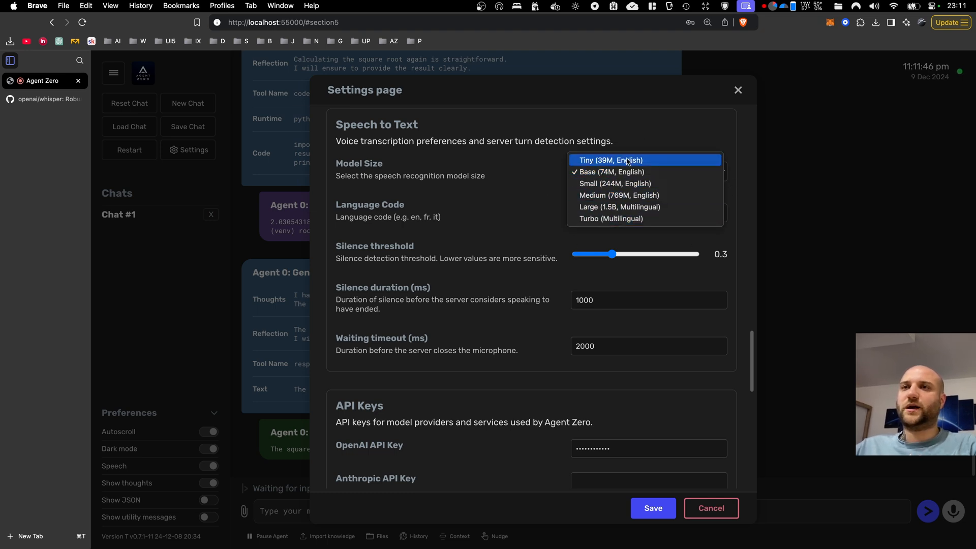
pyautogui.moveTo(616, 219)
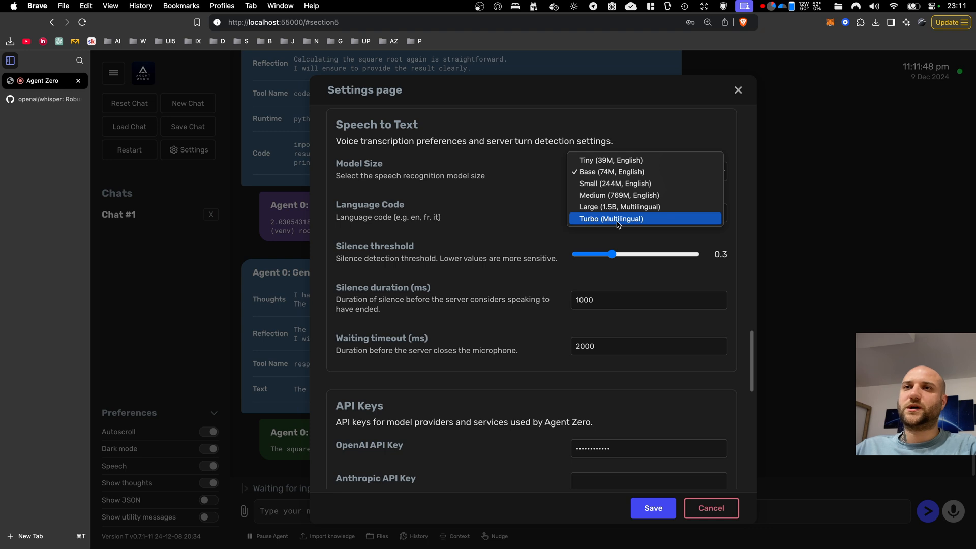
pyautogui.moveTo(557, 155)
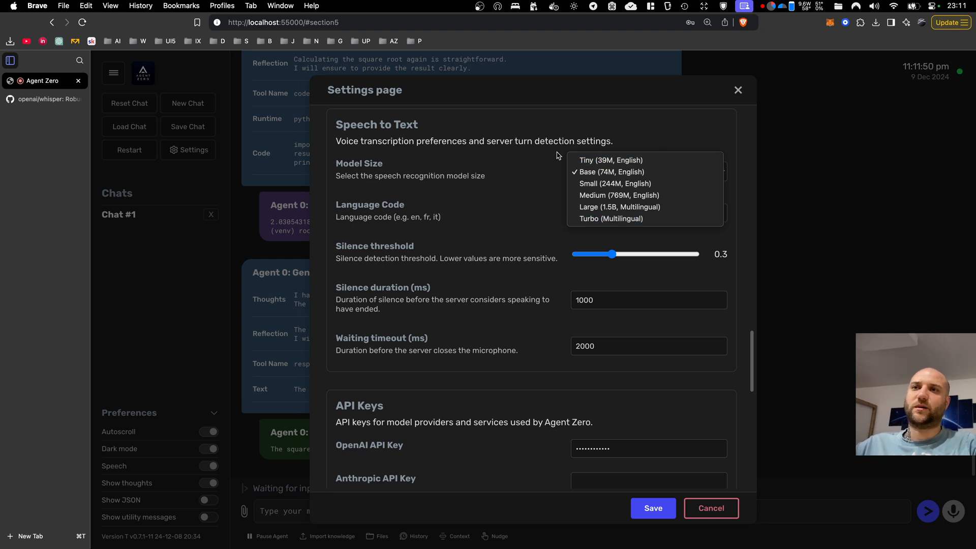
pyautogui.moveTo(561, 155)
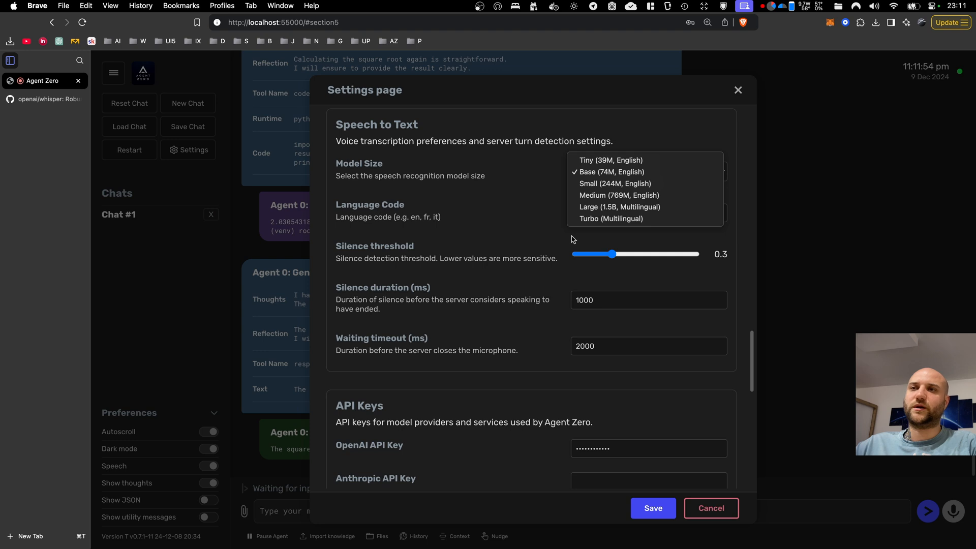
pyautogui.moveTo(734, 149)
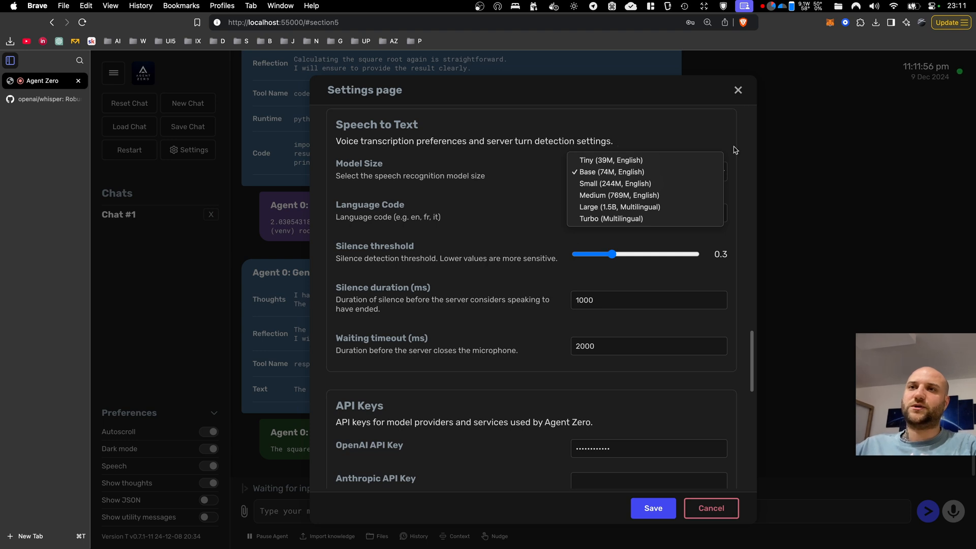
pyautogui.moveTo(548, 135)
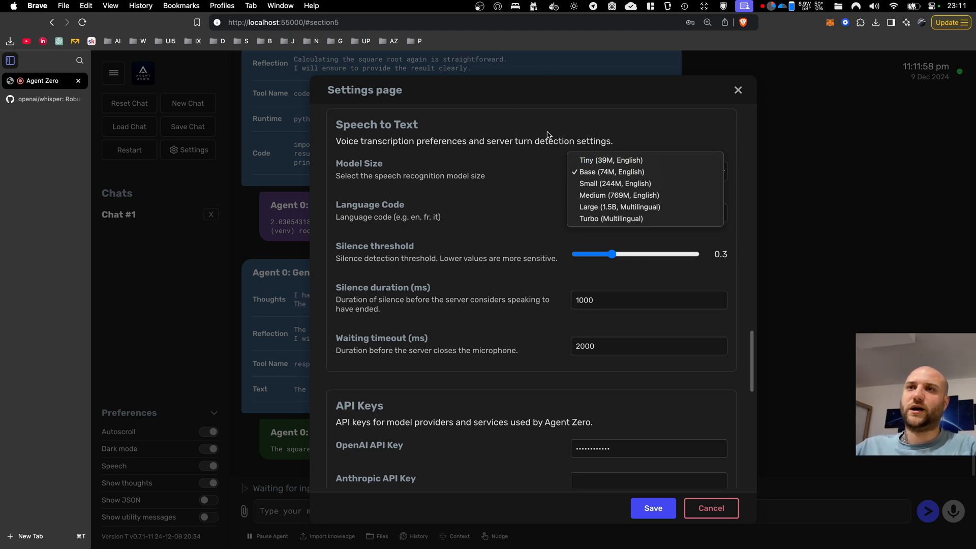
pyautogui.moveTo(554, 118)
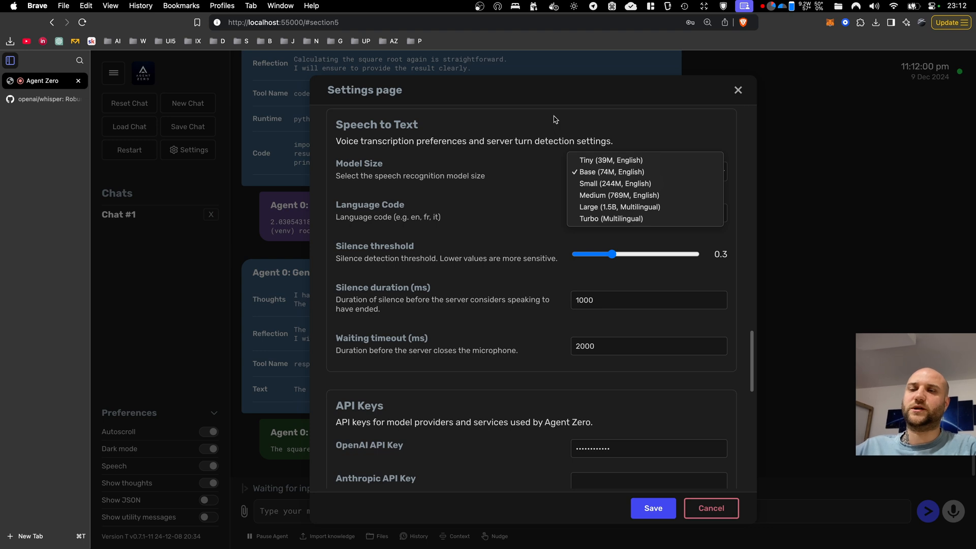
pyautogui.moveTo(557, 131)
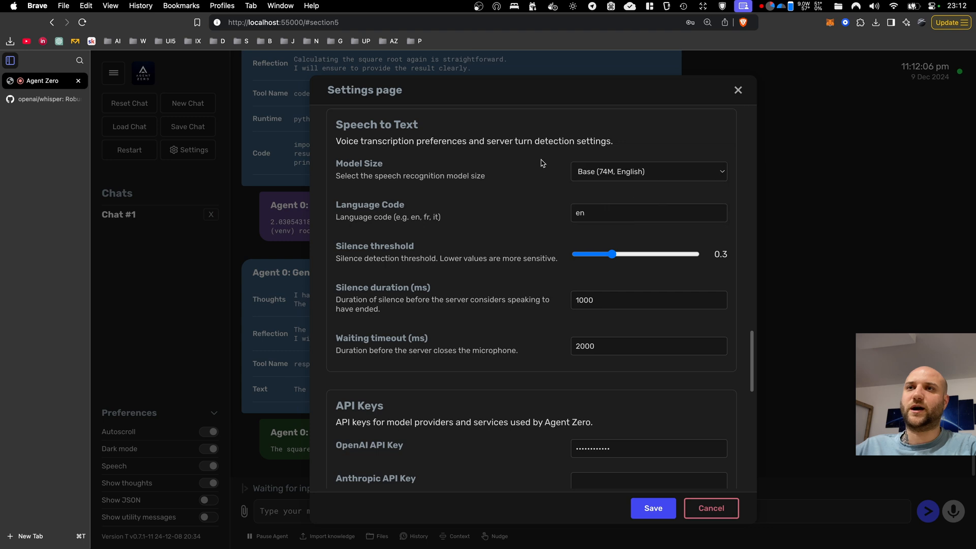
pyautogui.click(710, 508)
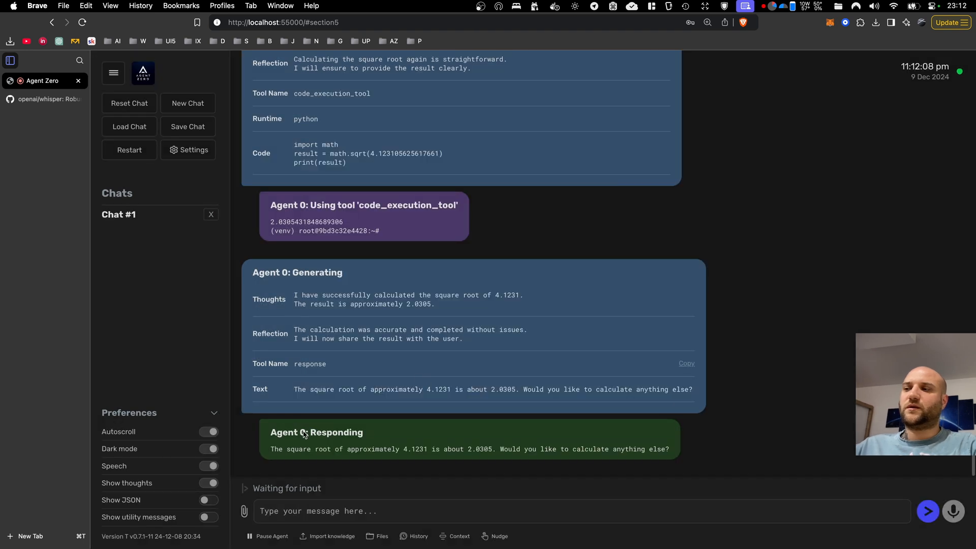